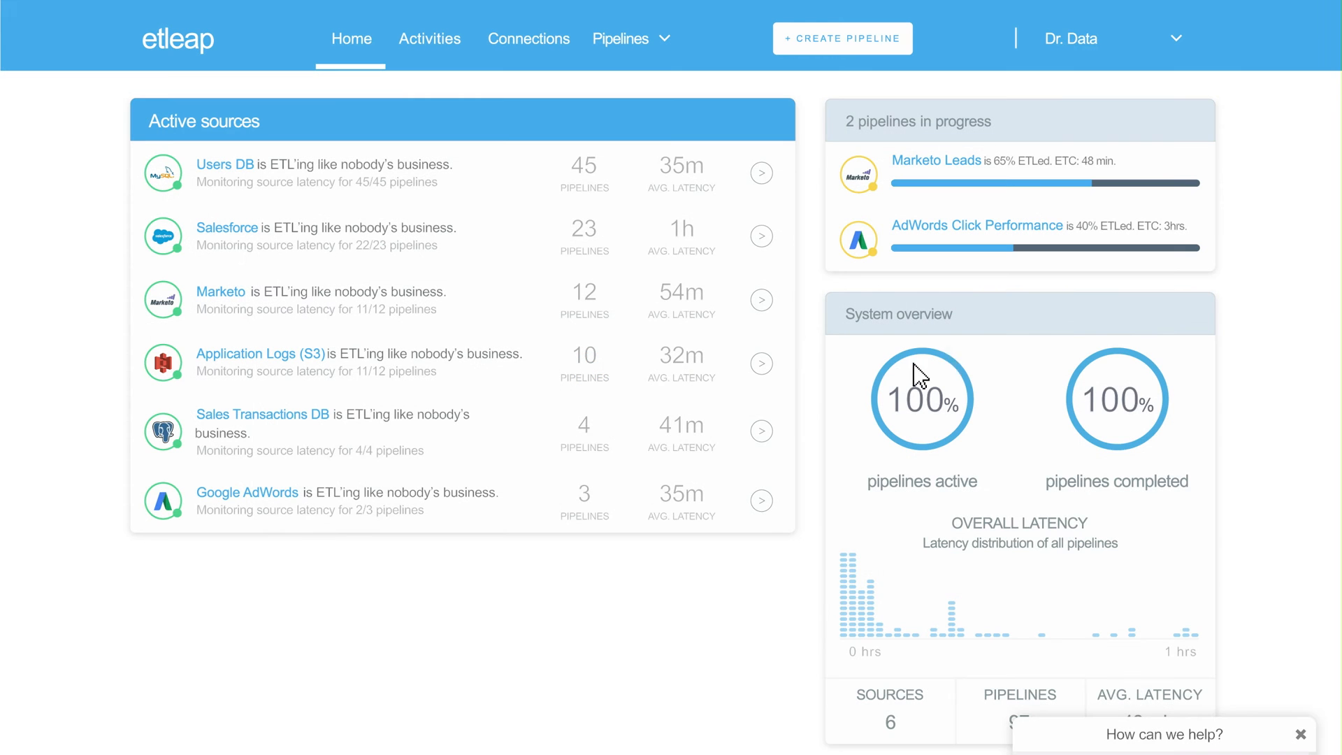
mouse_move(1071, 300)
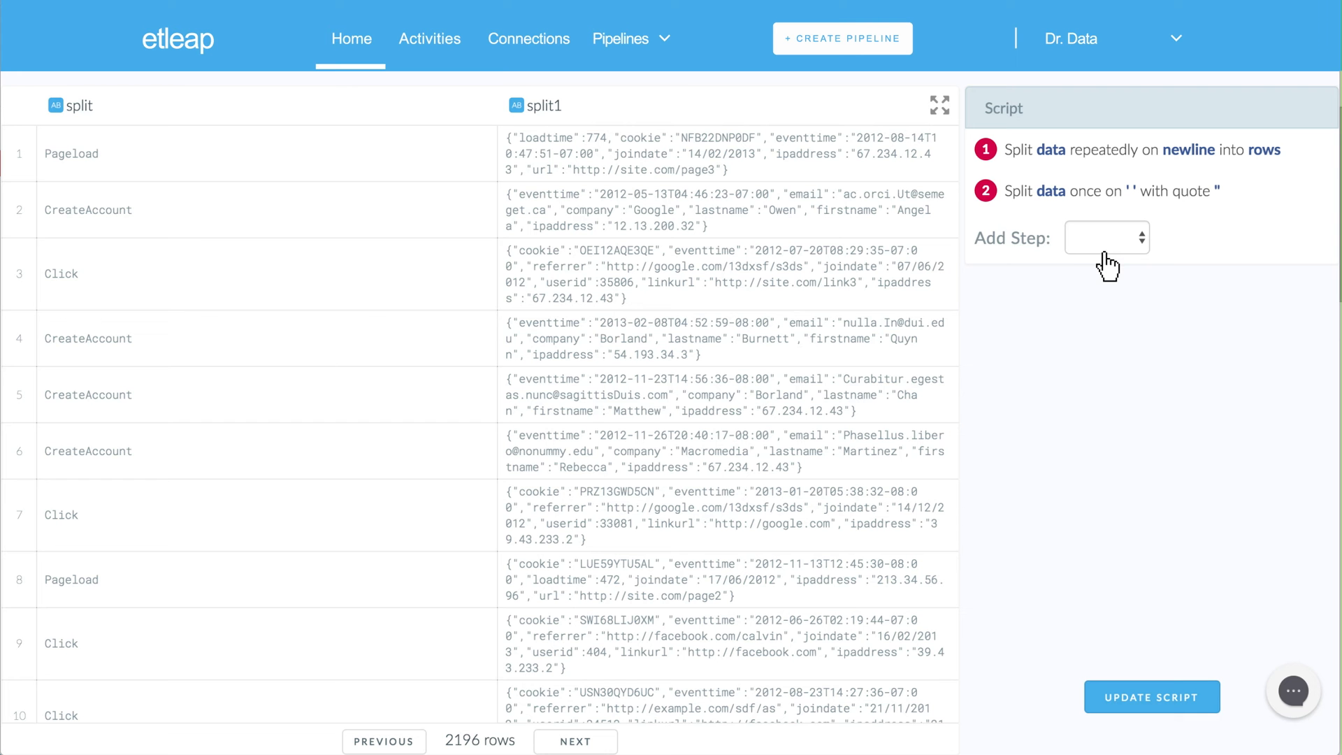
mouse_move(537, 109)
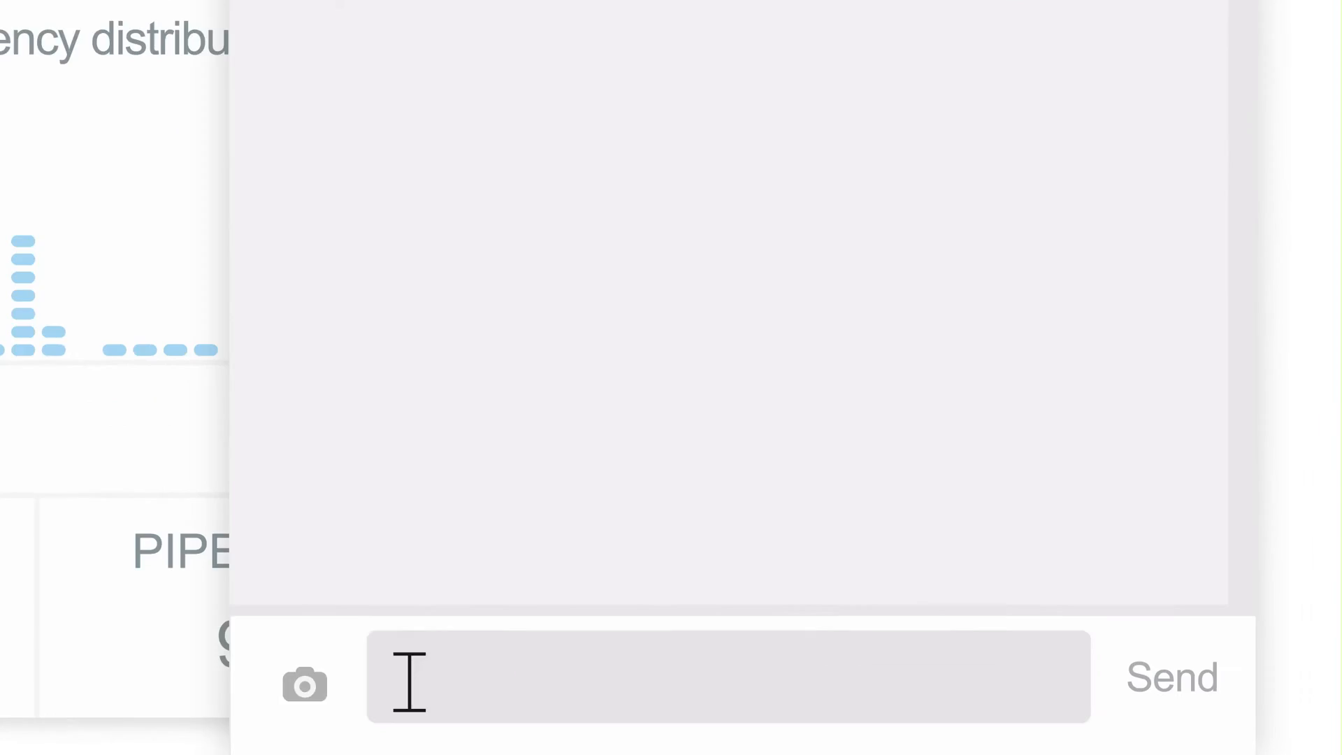
Send support the message "Hi. I just got notified of an error. How do I fix this?"
type("Hi. I just got notified of an")
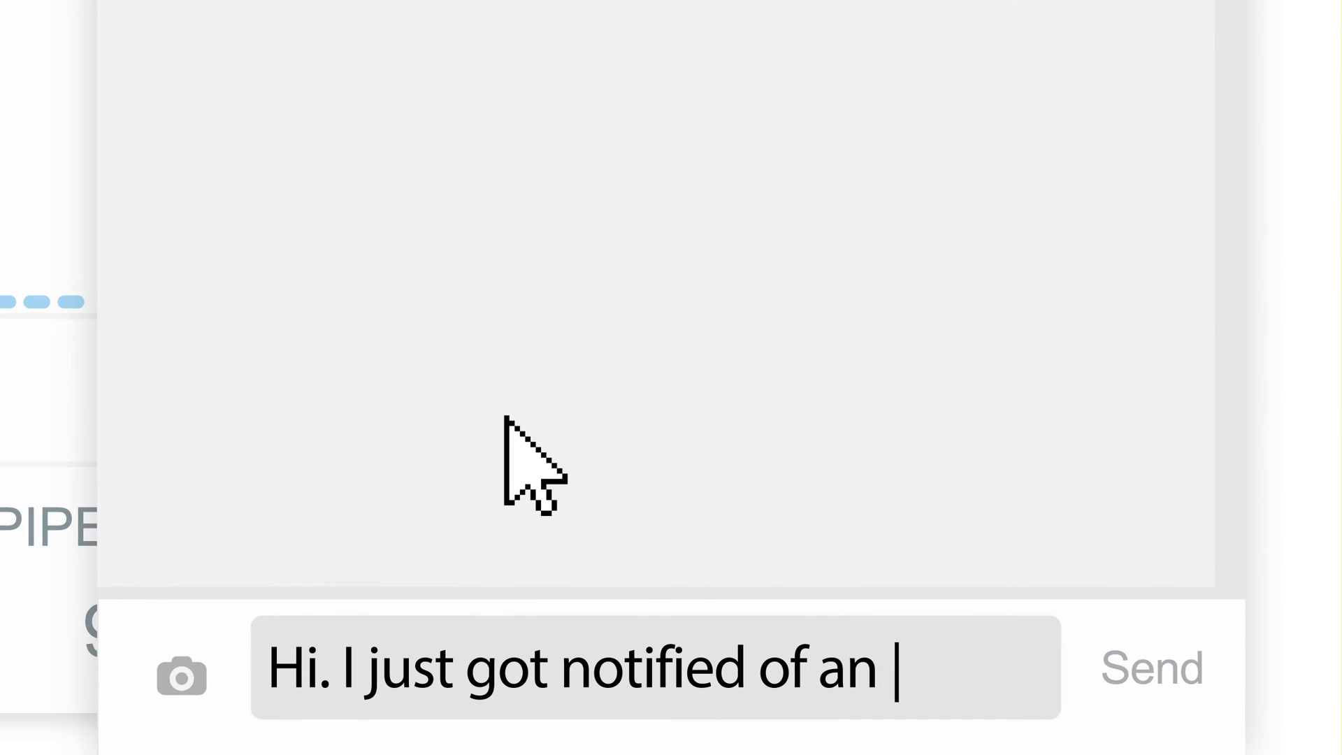
type("error. How do I fix this?")
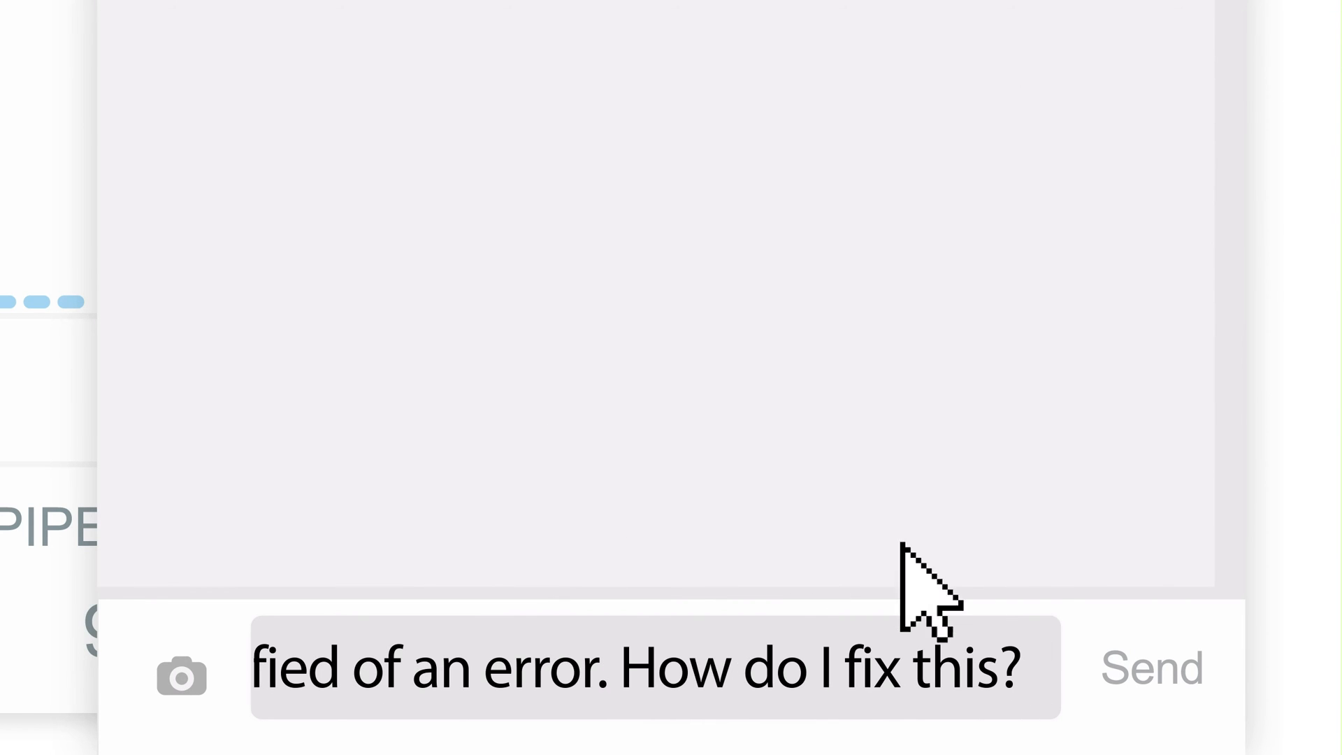
left_click(1146, 668)
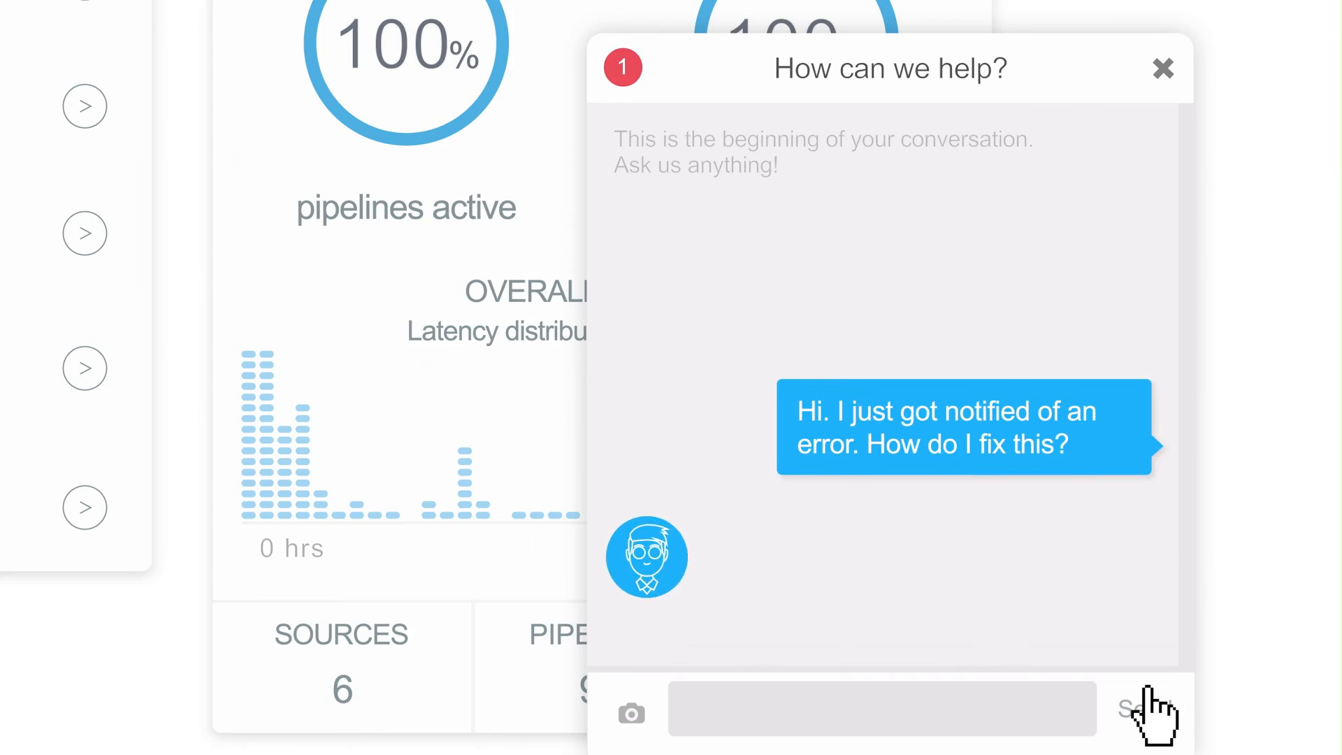